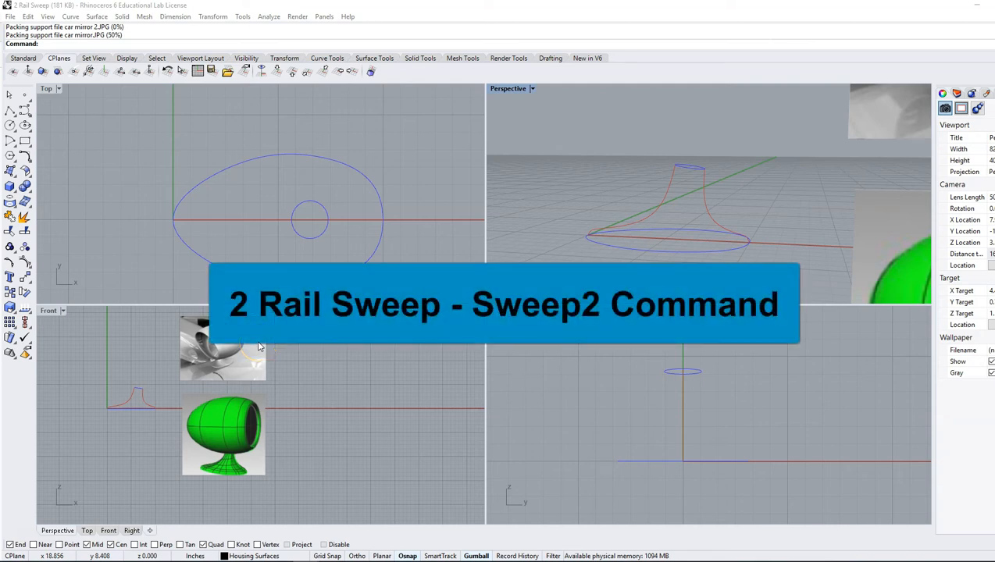
mouse_move(219, 299)
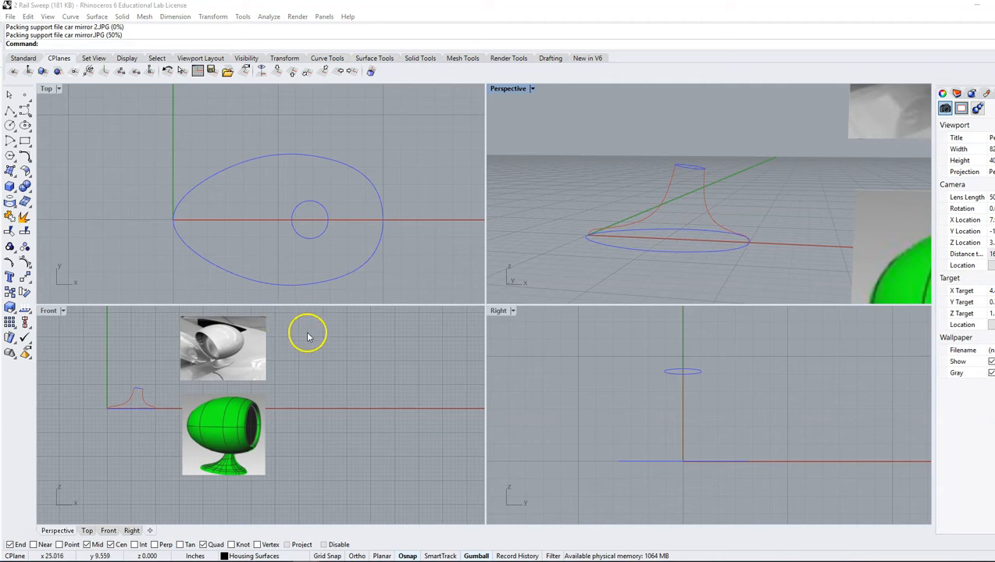
mouse_move(348, 350)
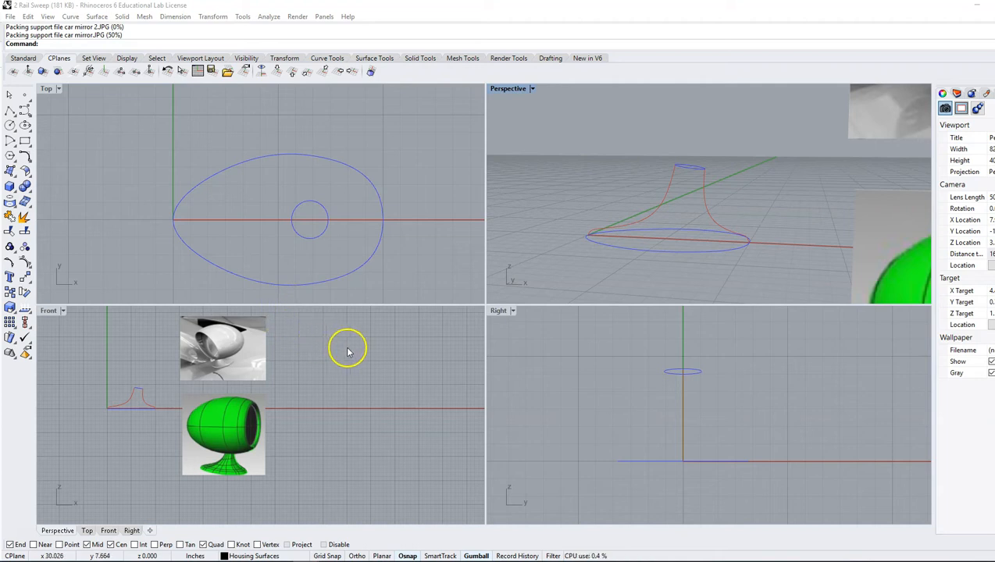
mouse_move(371, 367)
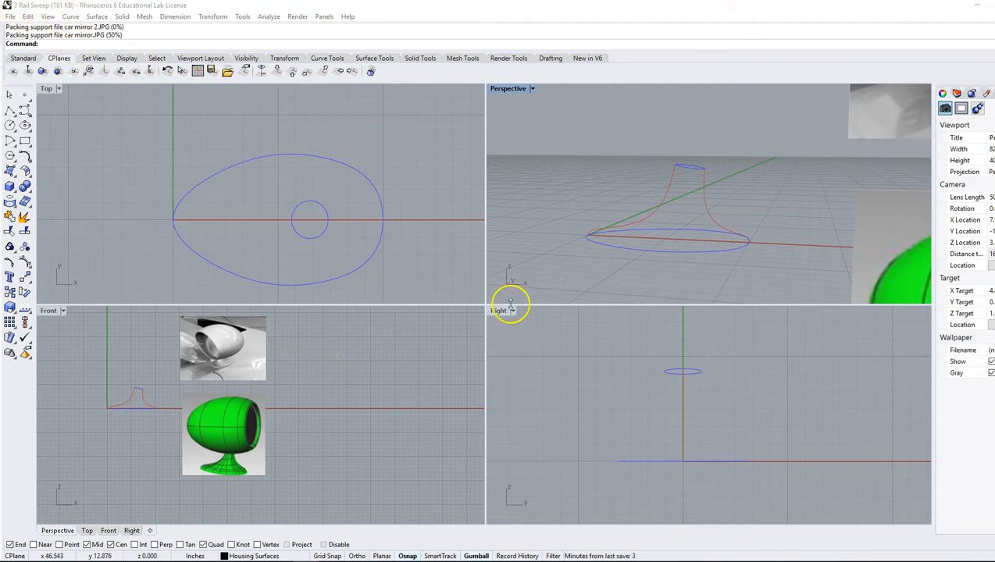
mouse_move(570, 218)
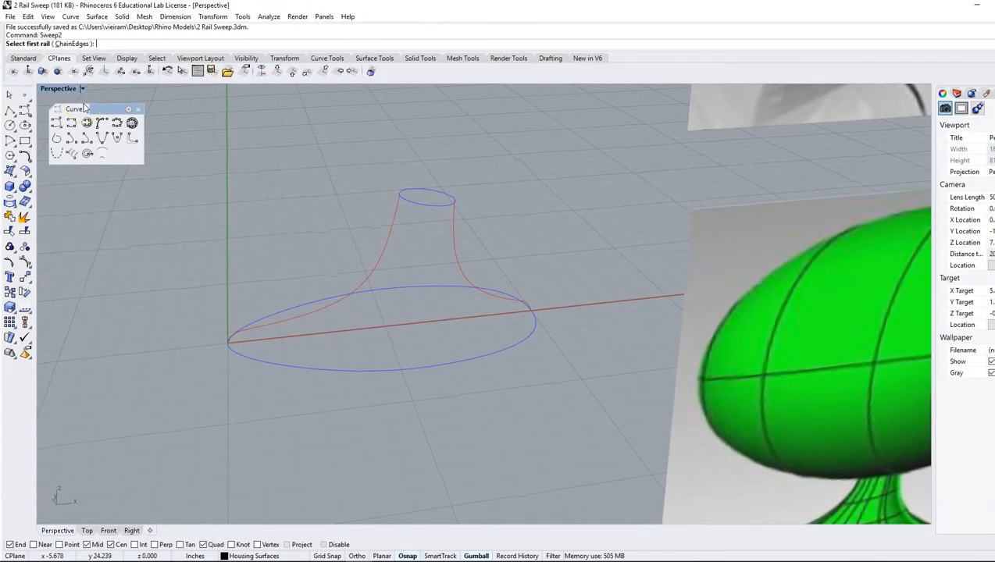
mouse_move(426, 332)
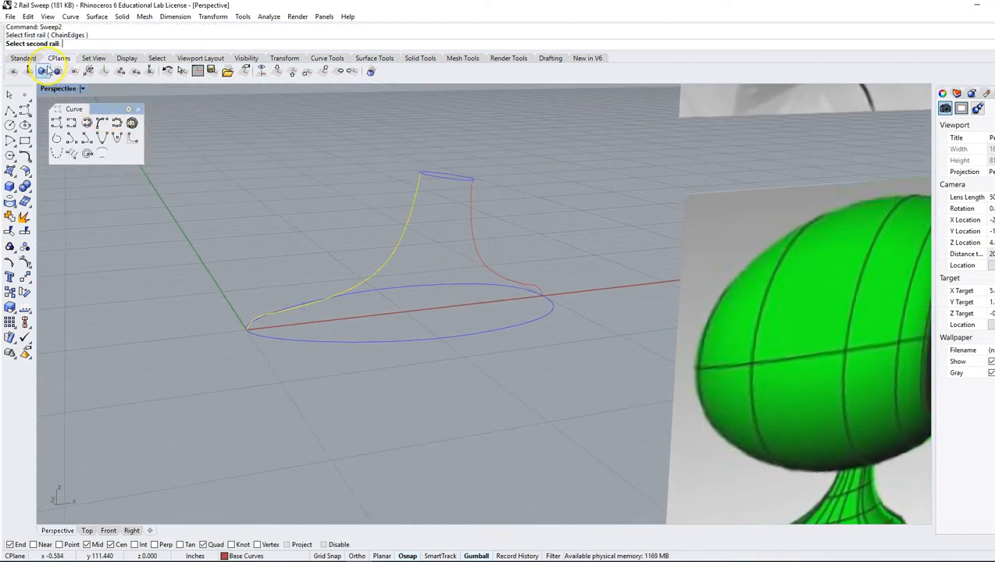
Pick the second profile curve as rail and both circles as sections, aligning their seams
left_click(521, 283)
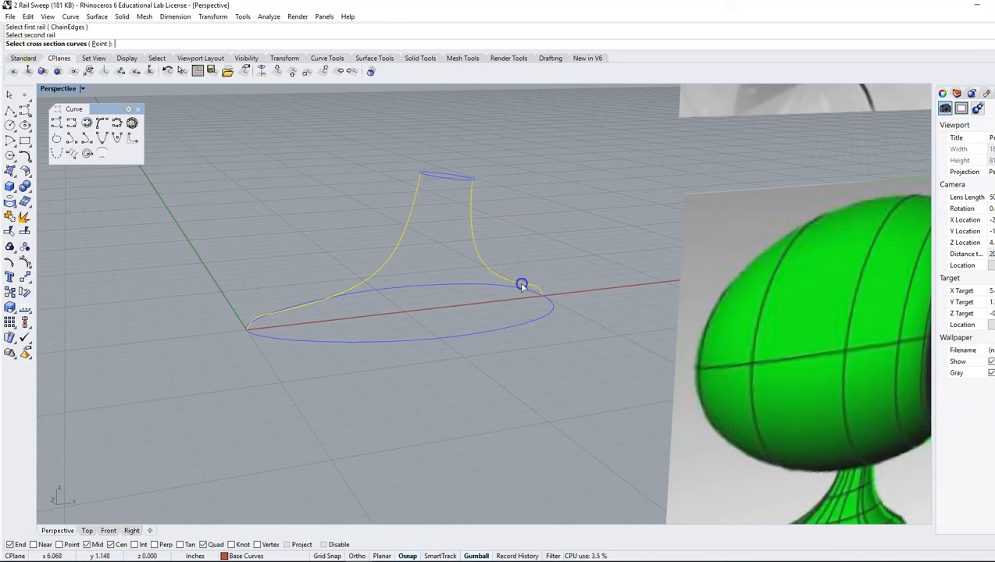
left_click_drag(522, 285, 452, 278)
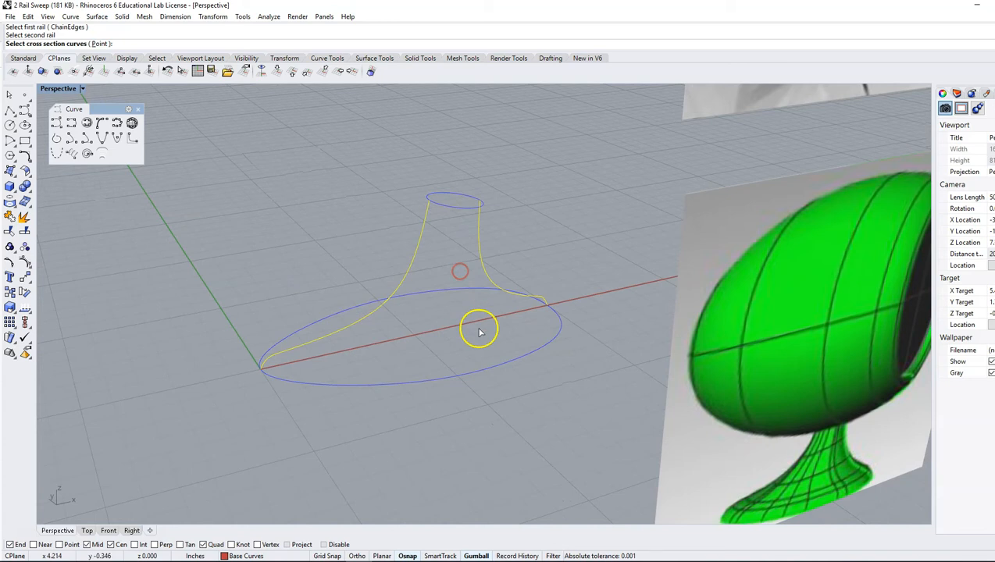
left_click(480, 332)
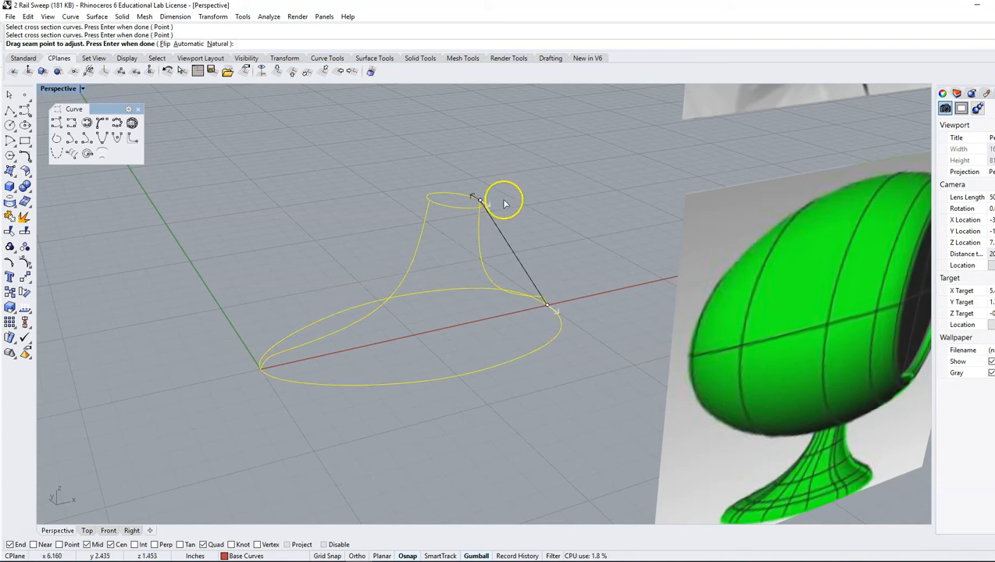
left_click_drag(504, 199, 523, 274)
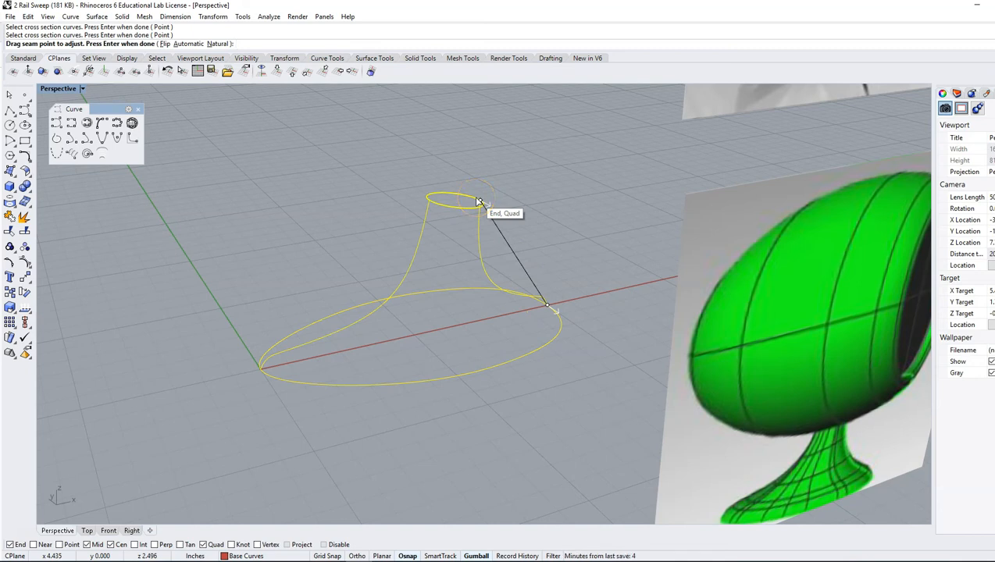
key("Return")
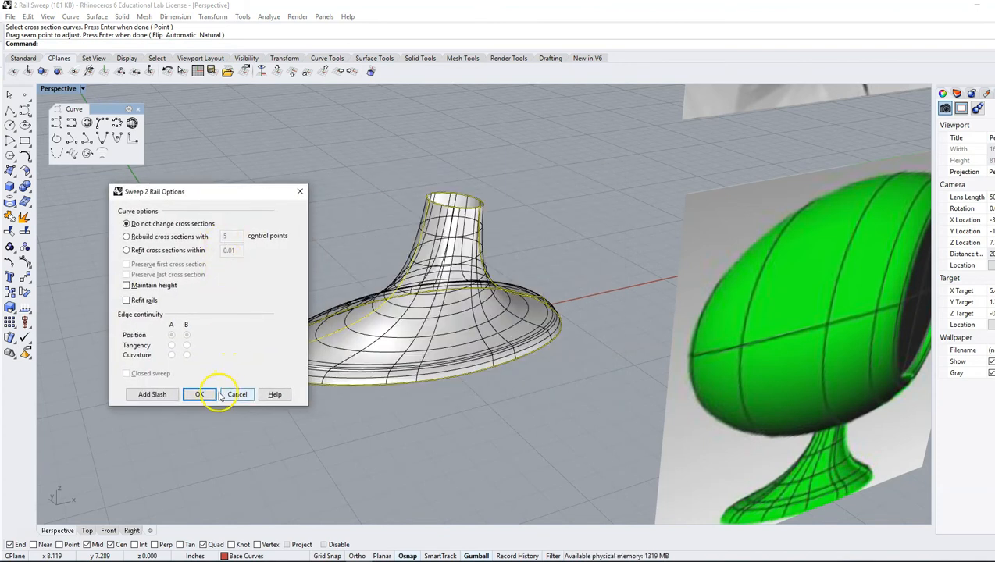
Accept the Sweep 2 Rail options to build the flared pedestal surface
left_click(199, 394)
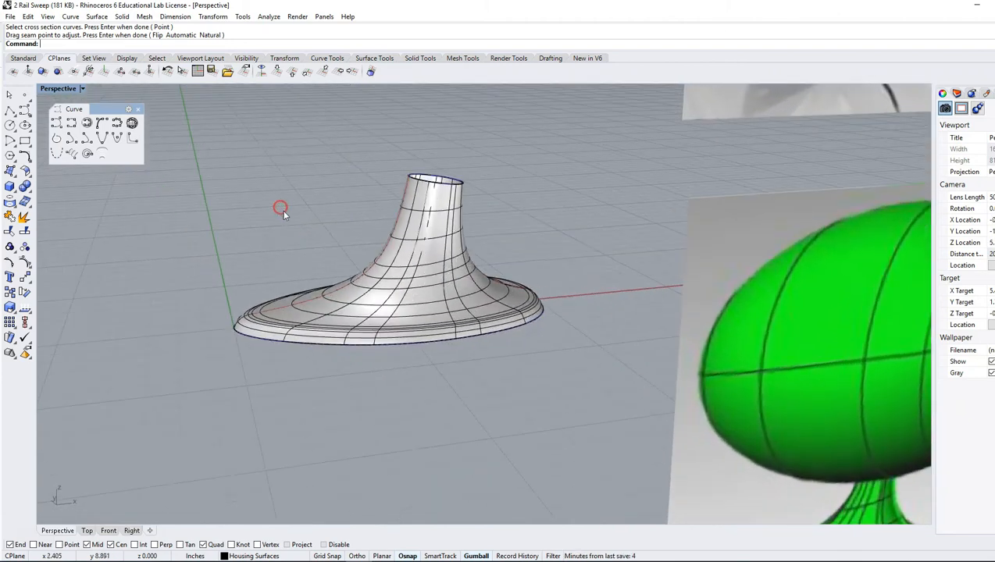
mouse_move(441, 191)
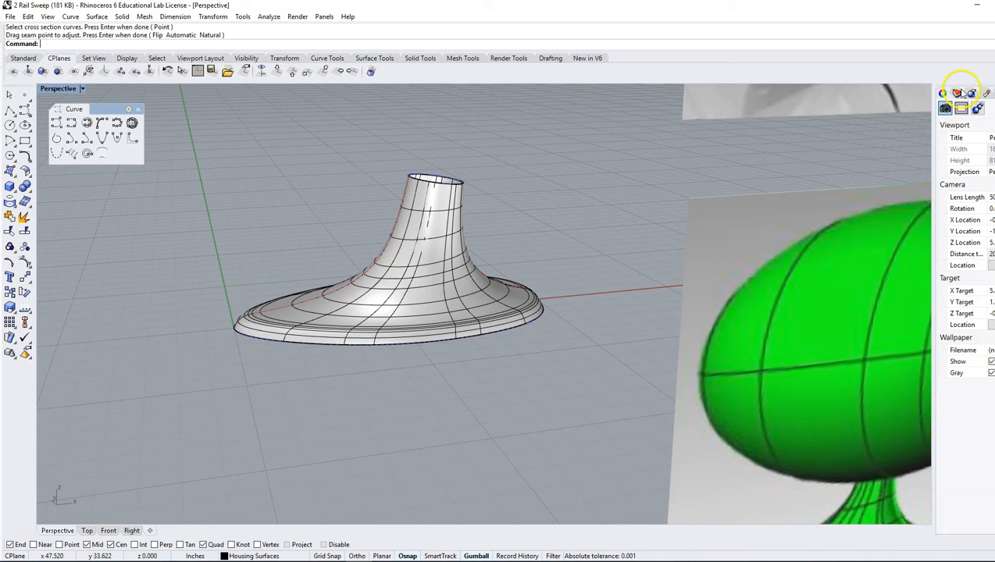
Show the Layers panel and orbit the view onto the egg outline and mirror disc curves
left_click(956, 93)
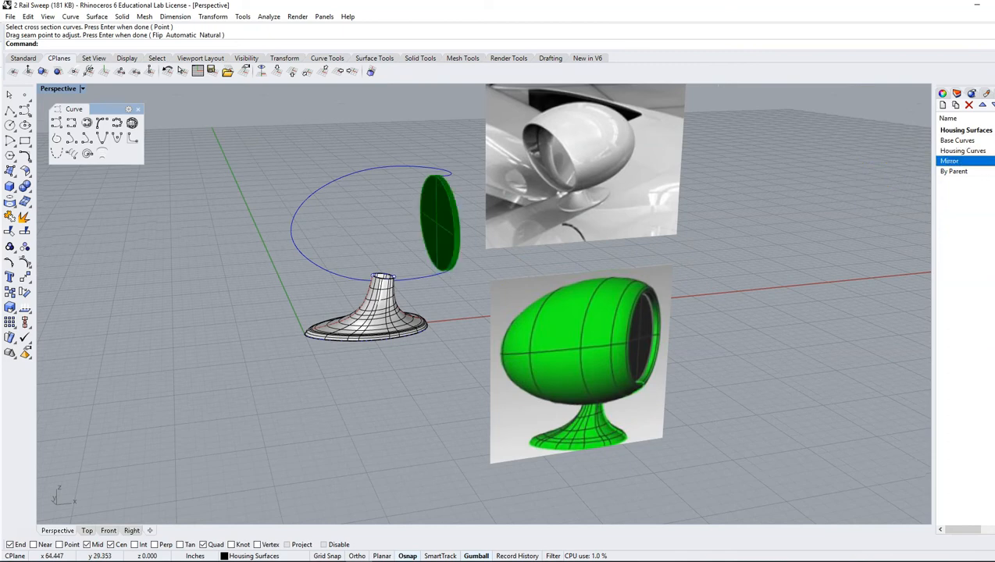
mouse_move(293, 218)
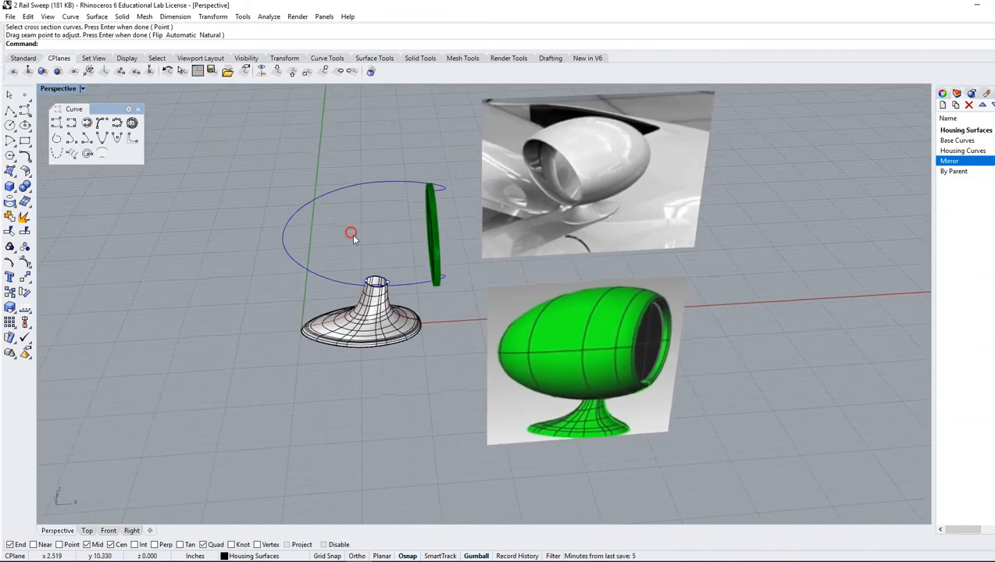
mouse_move(332, 242)
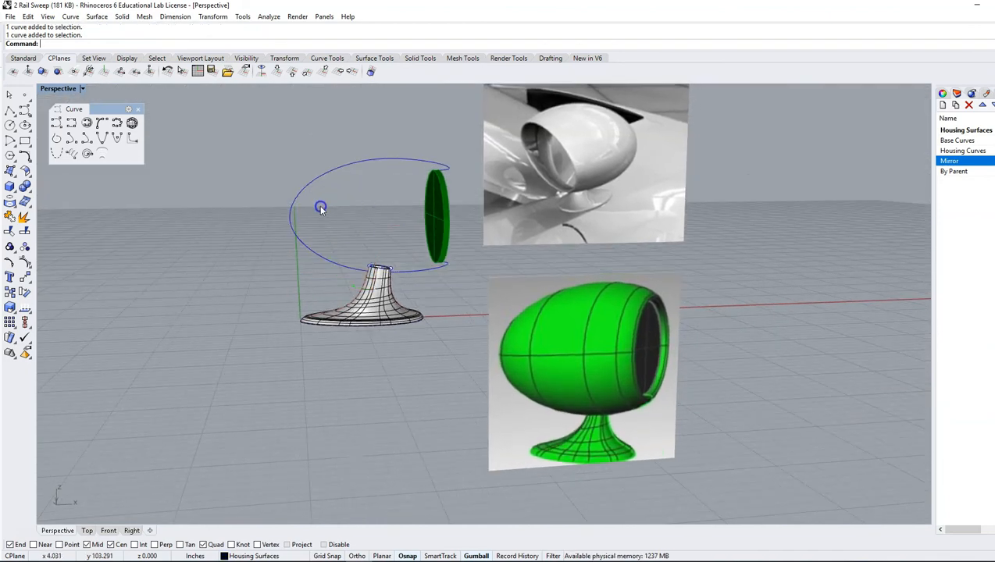
mouse_move(276, 229)
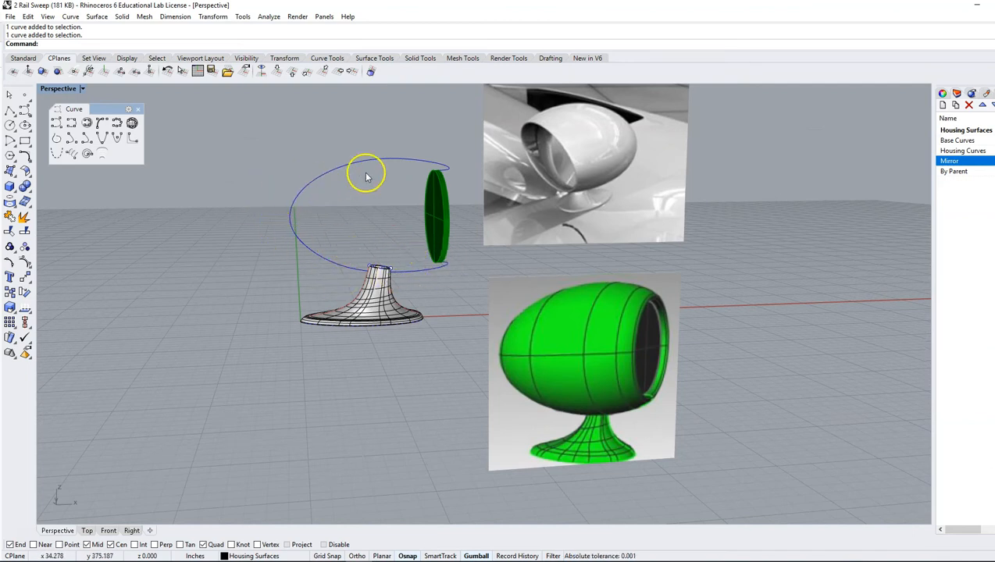
left_click(367, 171)
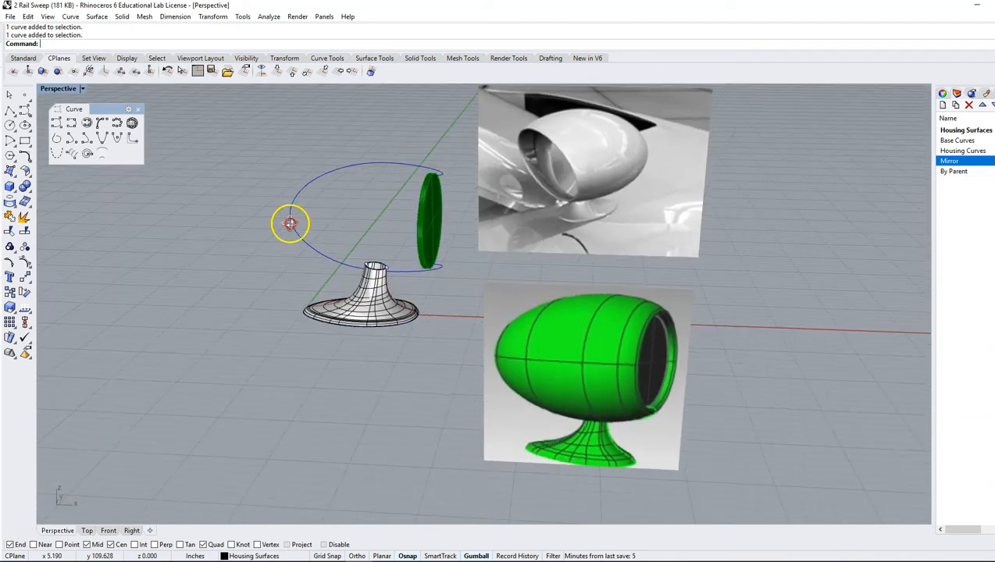
left_click_drag(288, 224, 234, 239)
type("Sweep2")
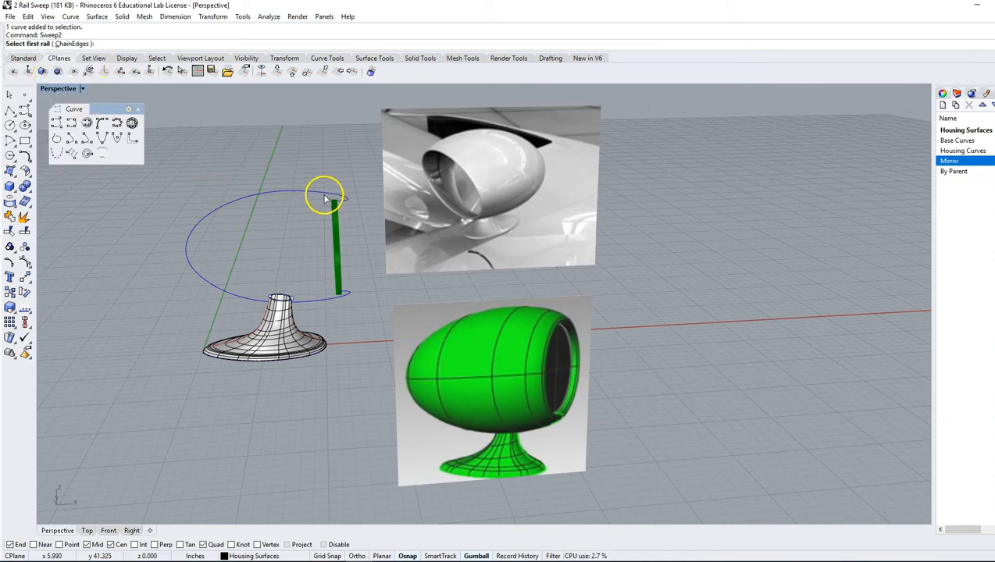
Pick the egg outline rail and the disc edge as section, accepting the seam
left_click(326, 196)
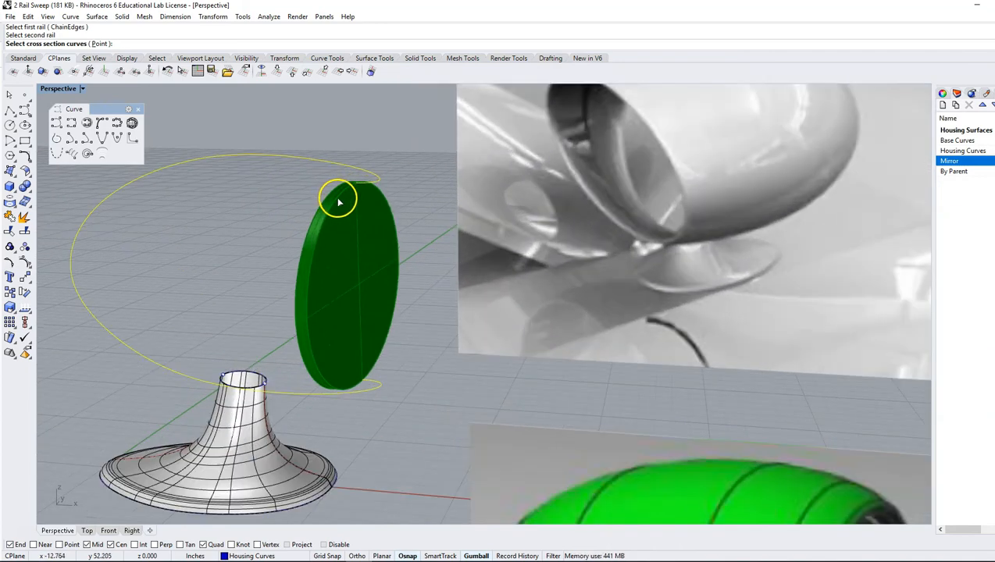
left_click(340, 202)
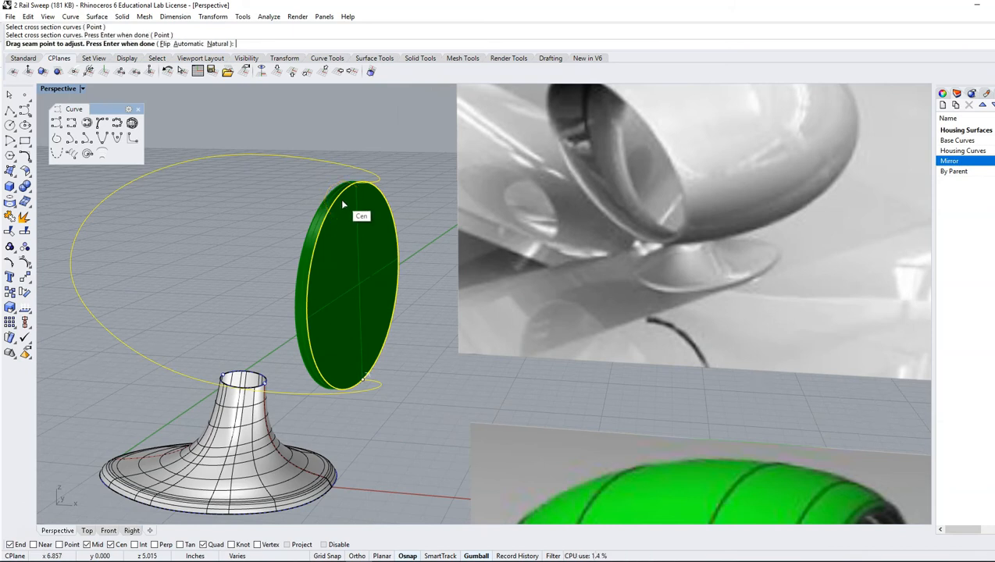
key("Enter")
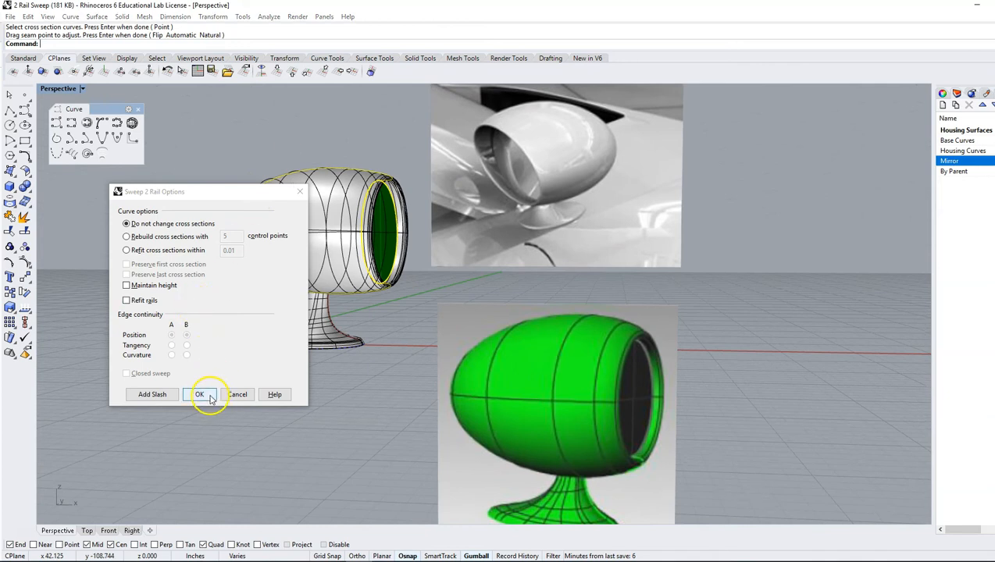
Accept the Sweep 2 Rail options to build the egg-shaped housing surface
left_click(199, 394)
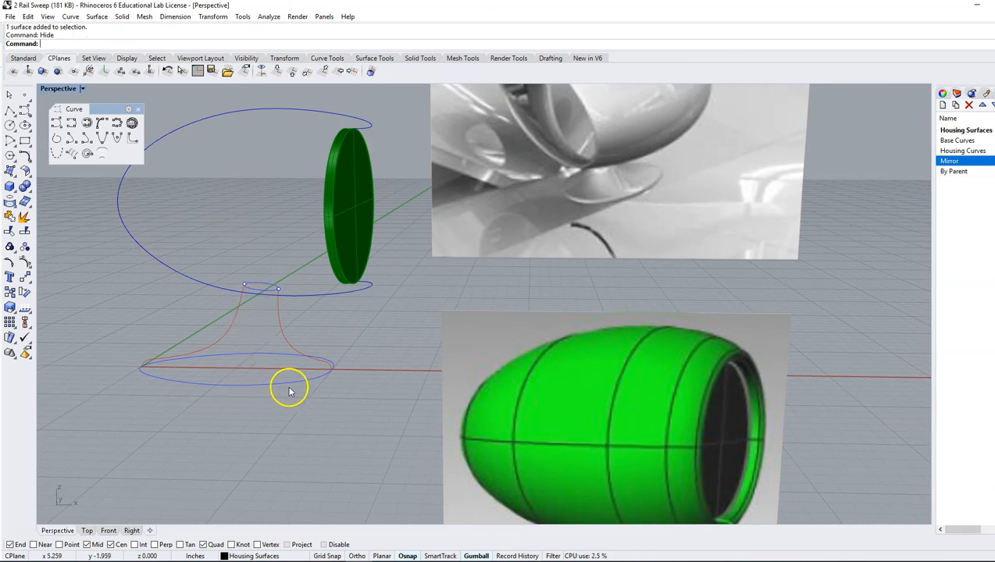
mouse_move(273, 350)
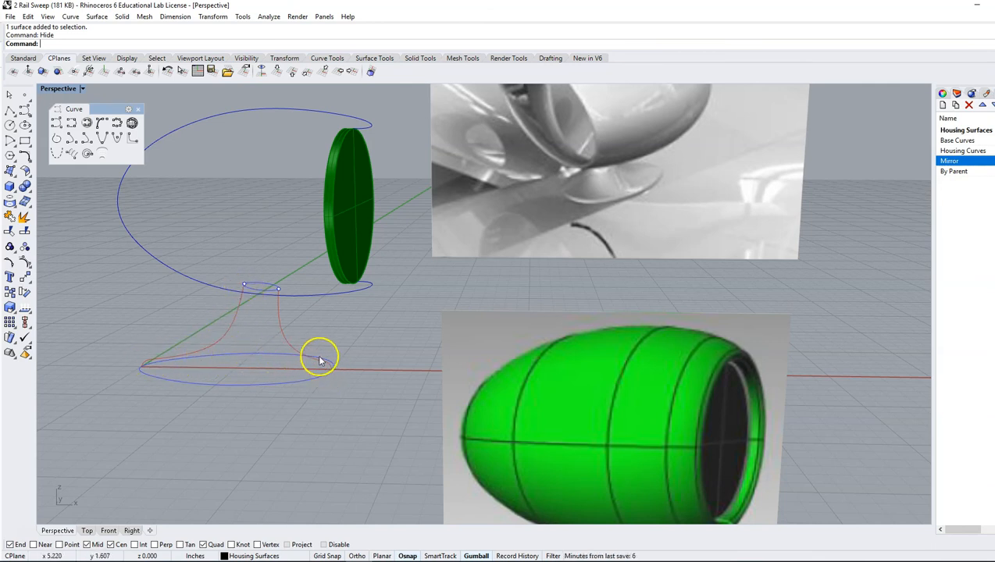
mouse_move(227, 311)
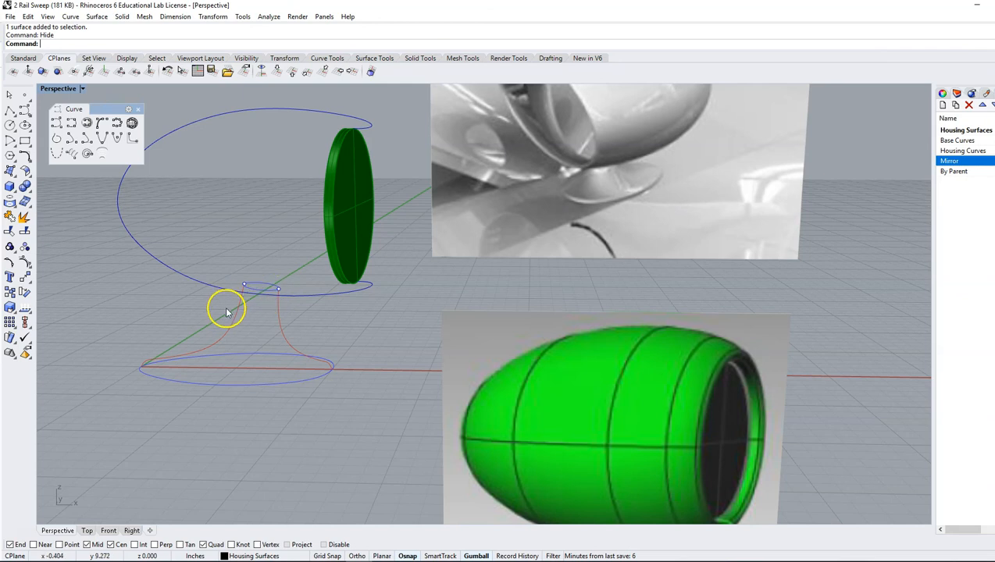